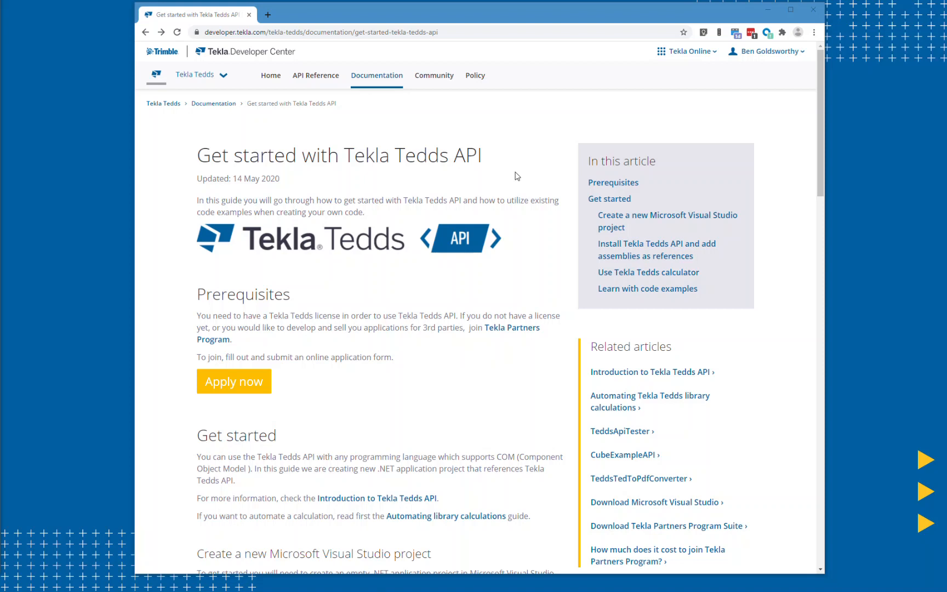
mouse_move(351, 115)
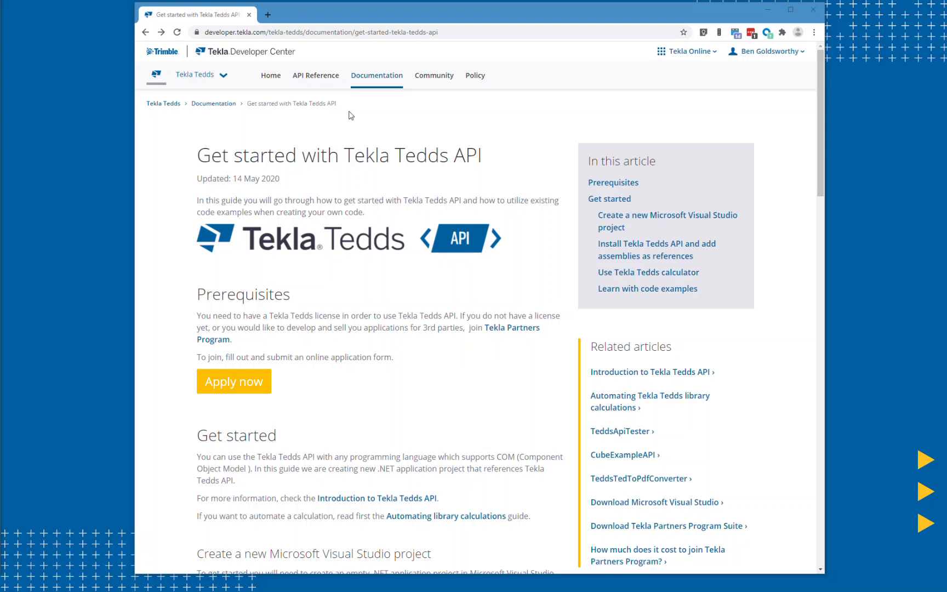
- Switch from the Get started with Tekla Tedds API guide to API Reference
click(315, 75)
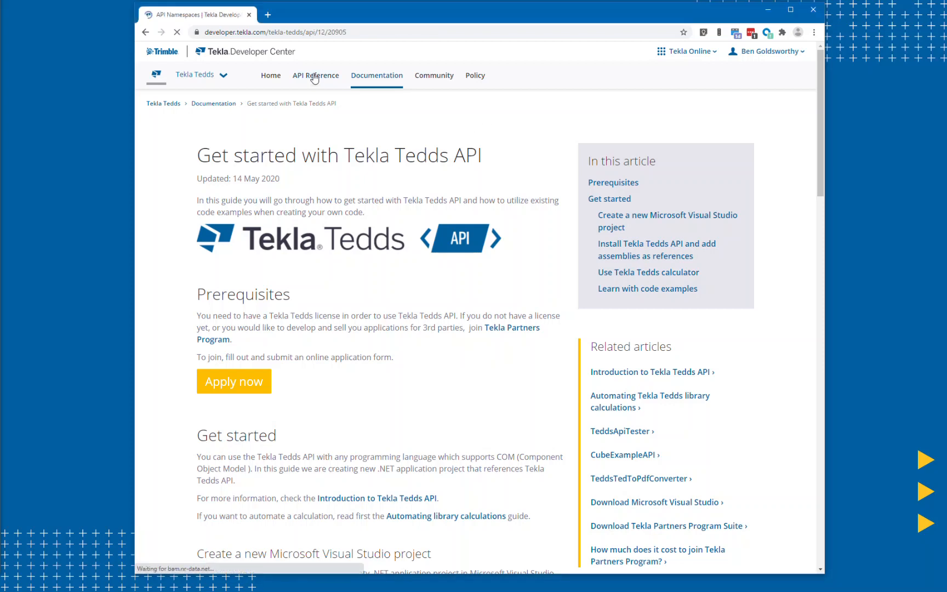
- Open the API Namespaces overview covering Add-Ins, Application API and Calculator API
click(315, 75)
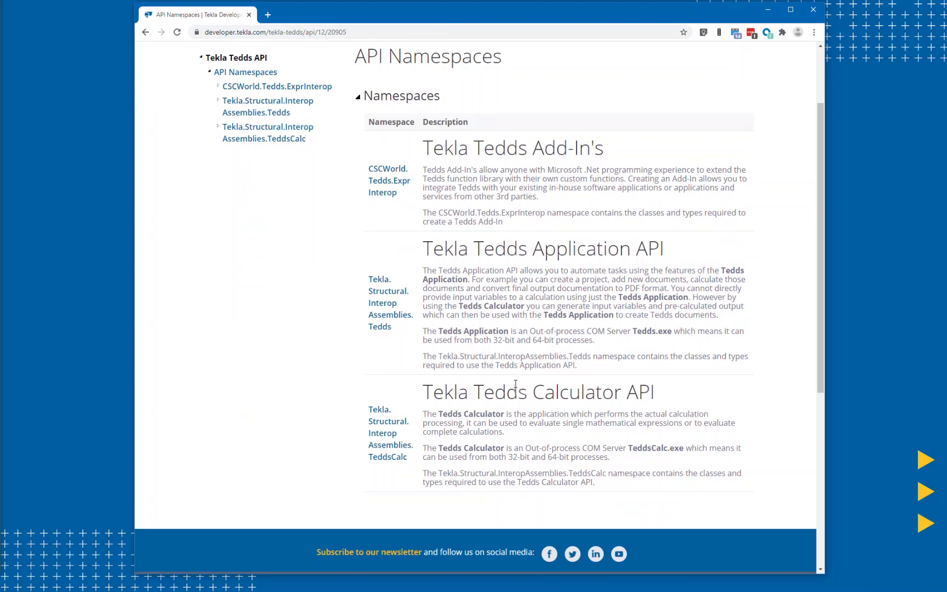
mouse_move(534, 281)
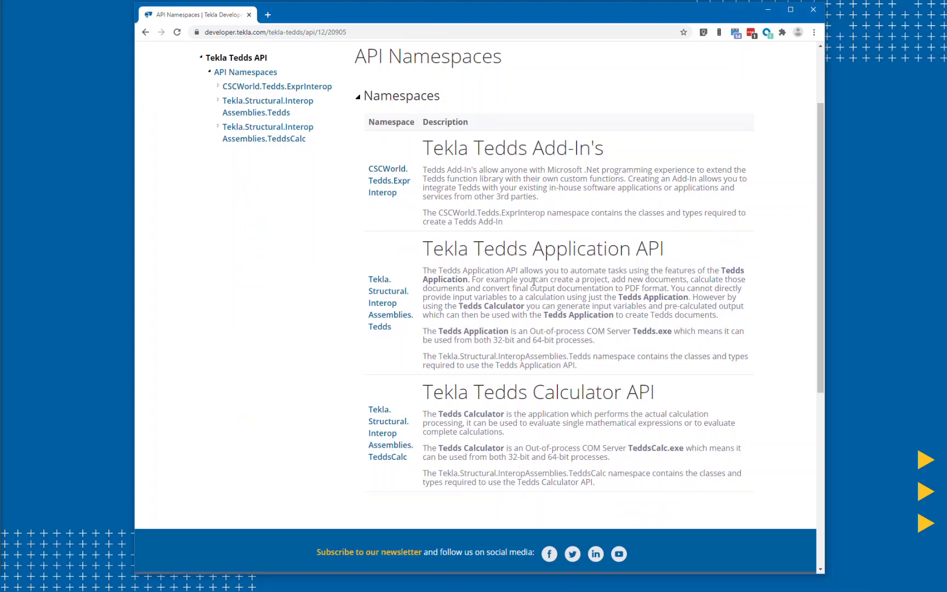
mouse_move(498, 171)
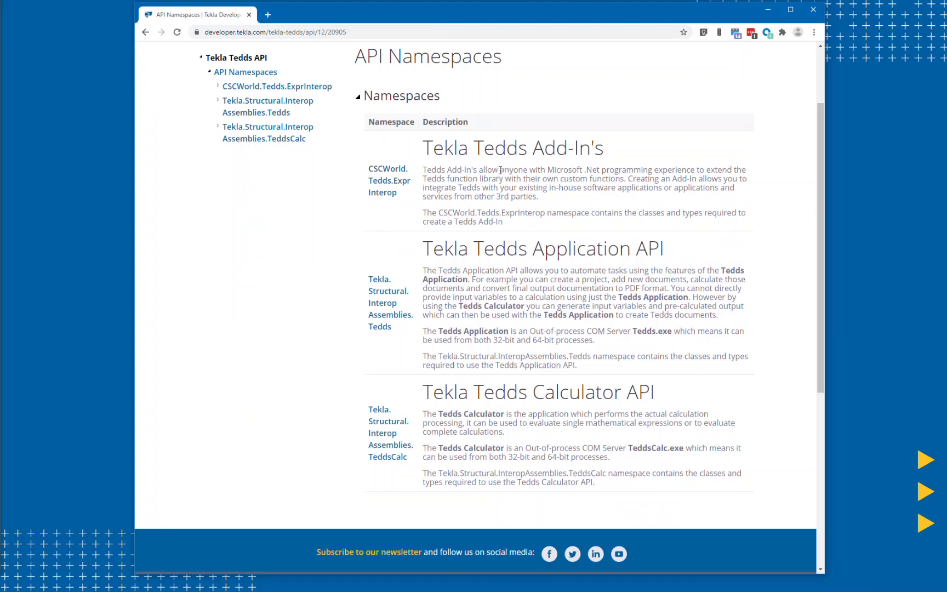
mouse_move(526, 380)
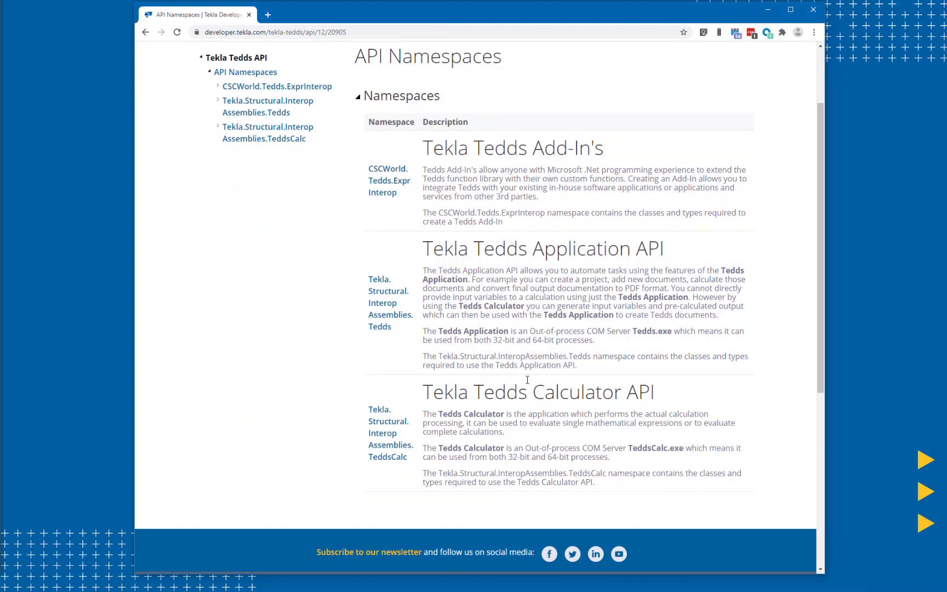
mouse_move(525, 396)
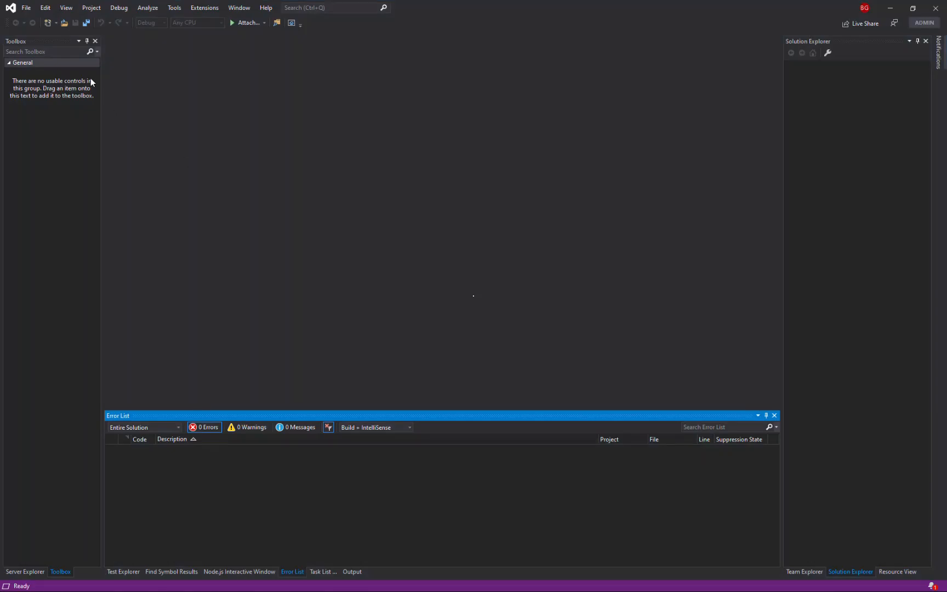
- Create a Console App (.NET Framework) project named TeddsExample1
click(25, 7)
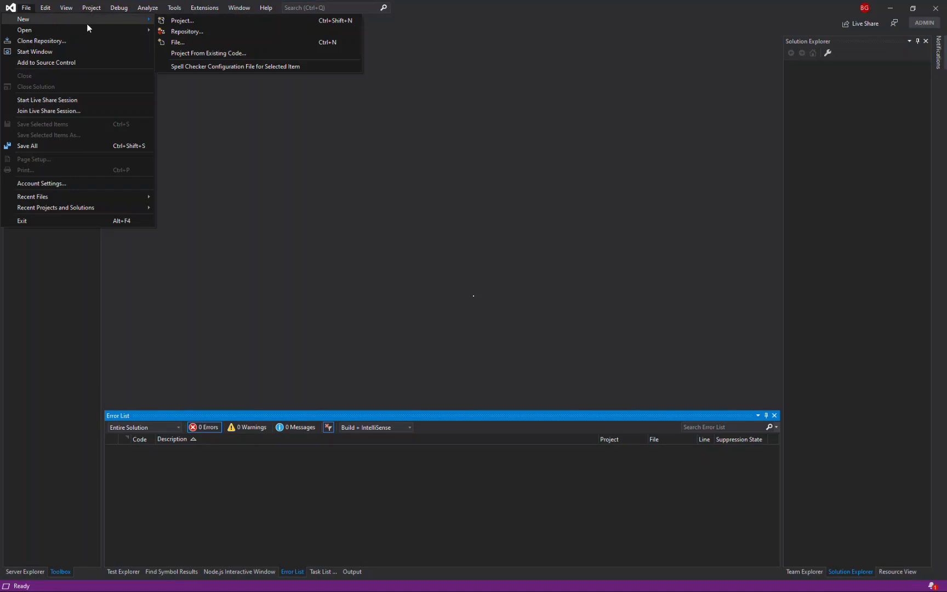
click(182, 19)
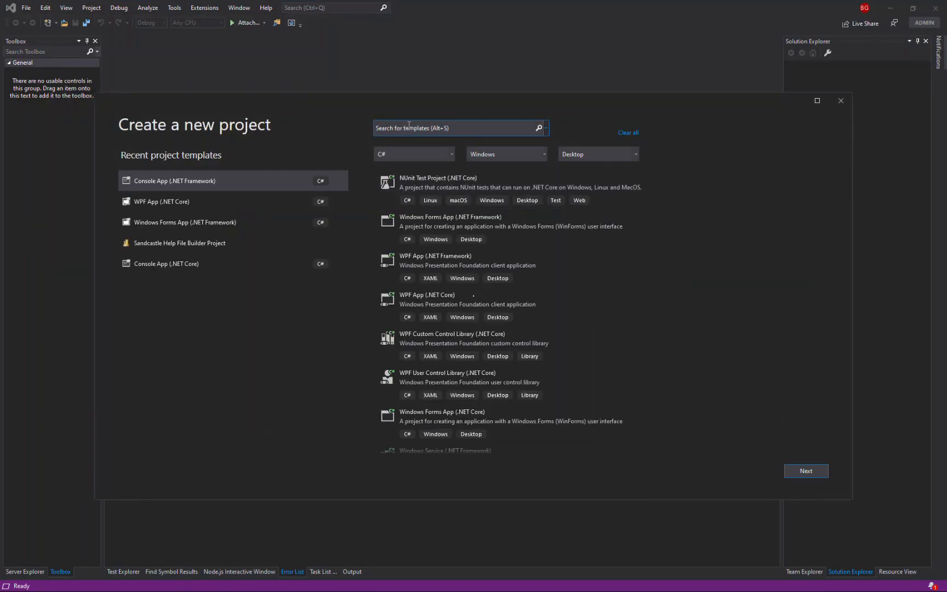
text(console)
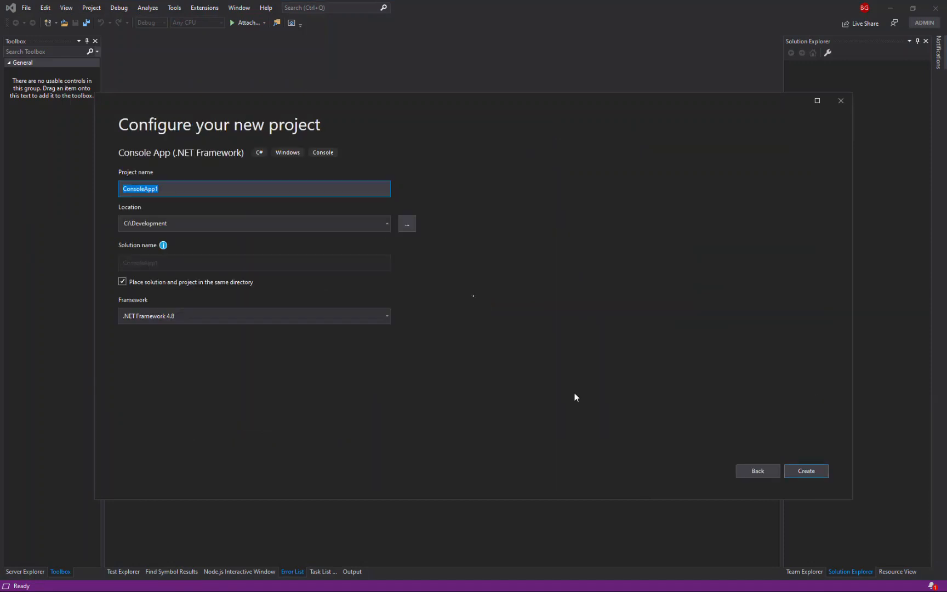
text(TeddsExample1)
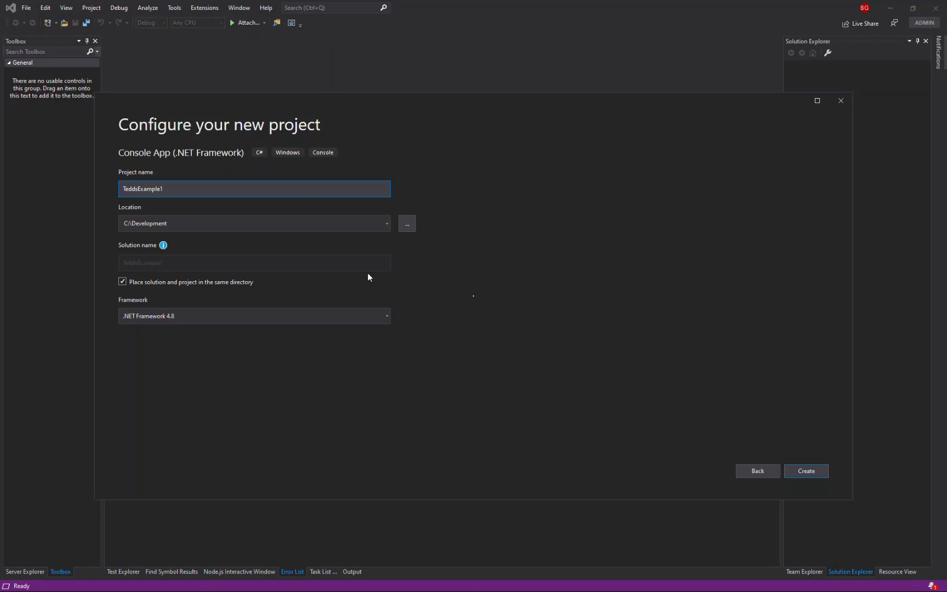
click(805, 470)
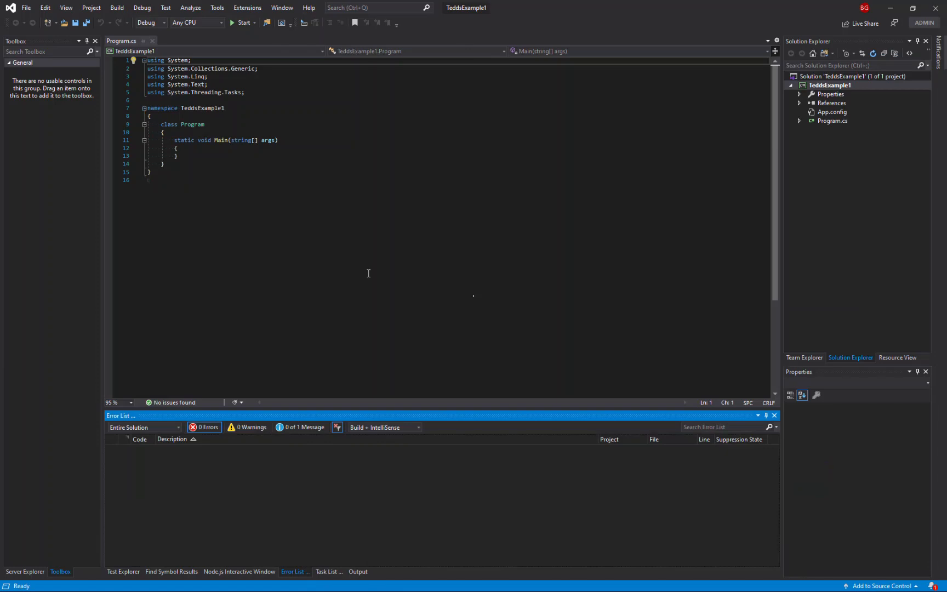
- Install the TeklaTeddsAPI 22.2.0 NuGet package, accepting its license, and return to Program.cs
click(91, 7)
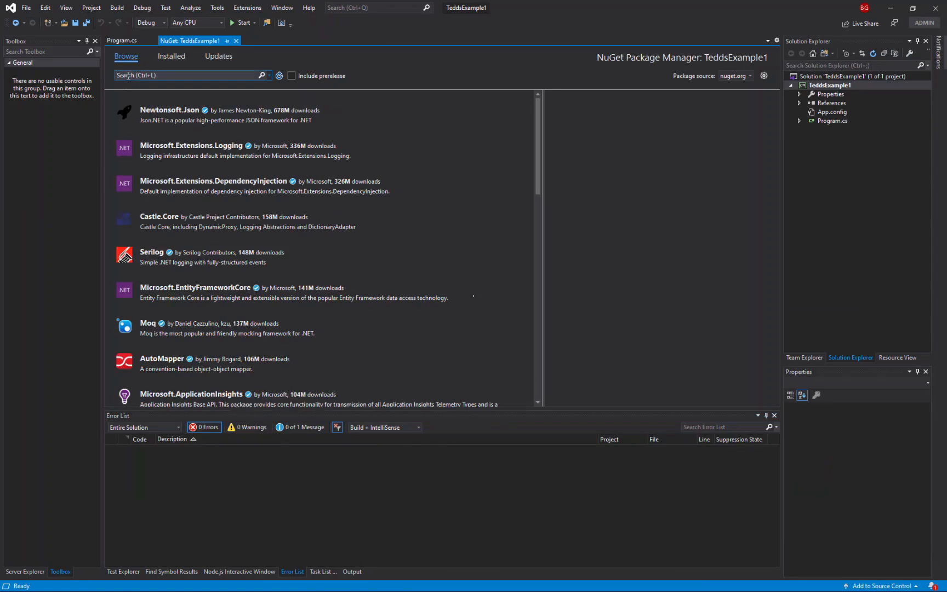
text(tedds)
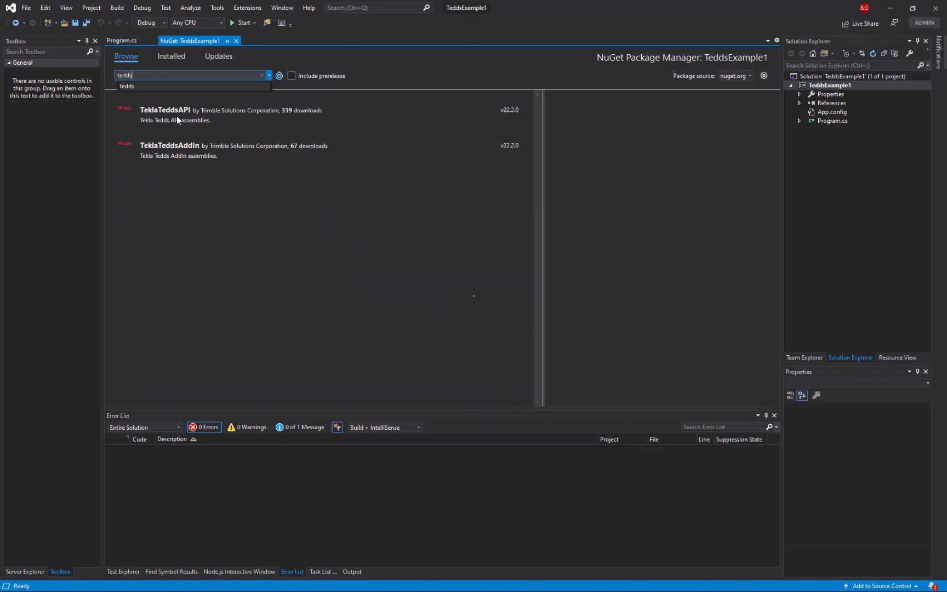
click(164, 110)
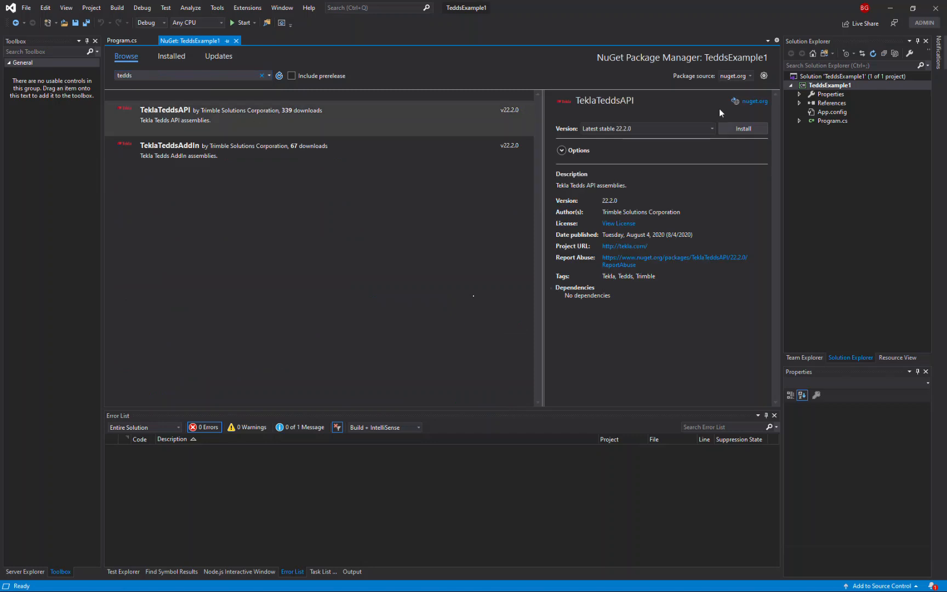
click(743, 128)
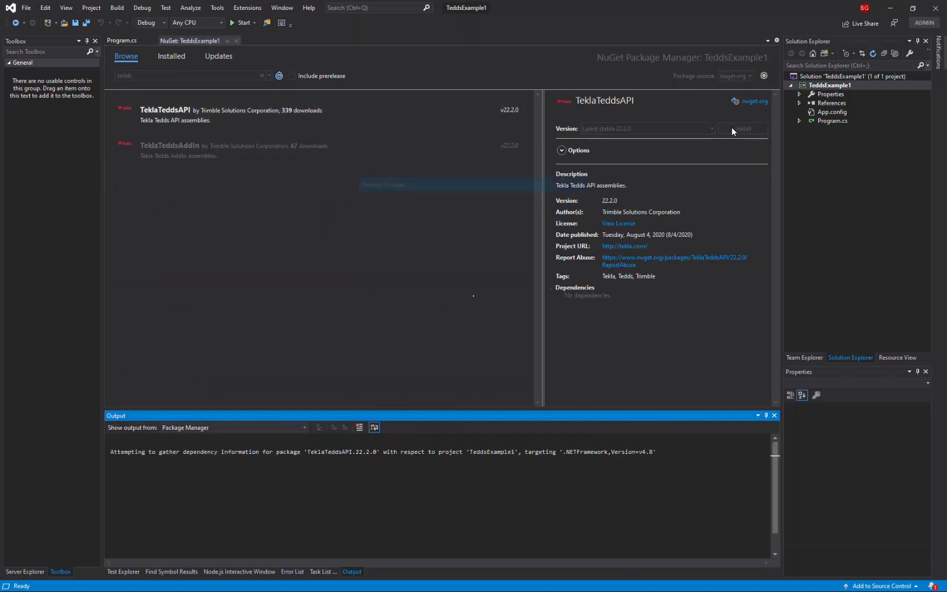
click(742, 128)
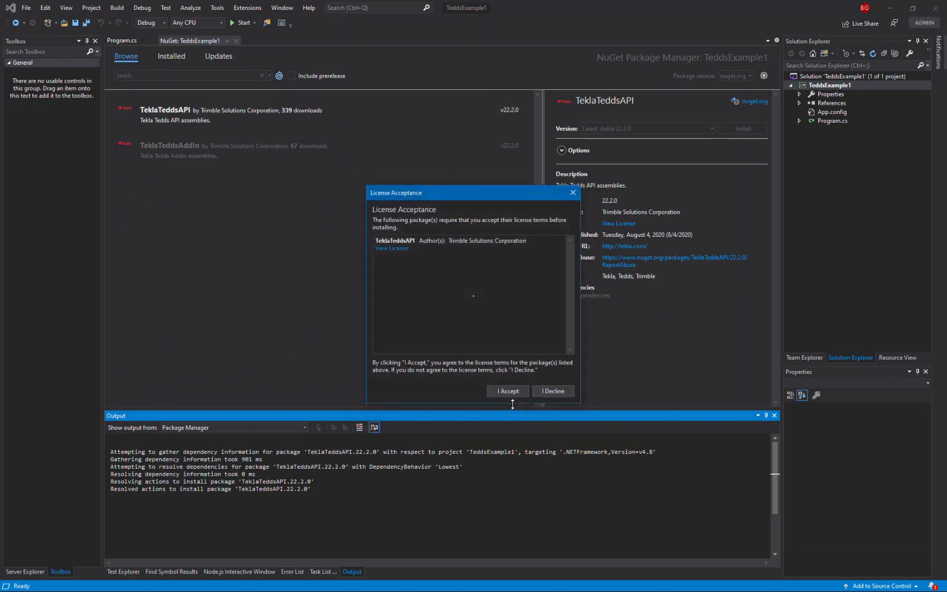
click(508, 391)
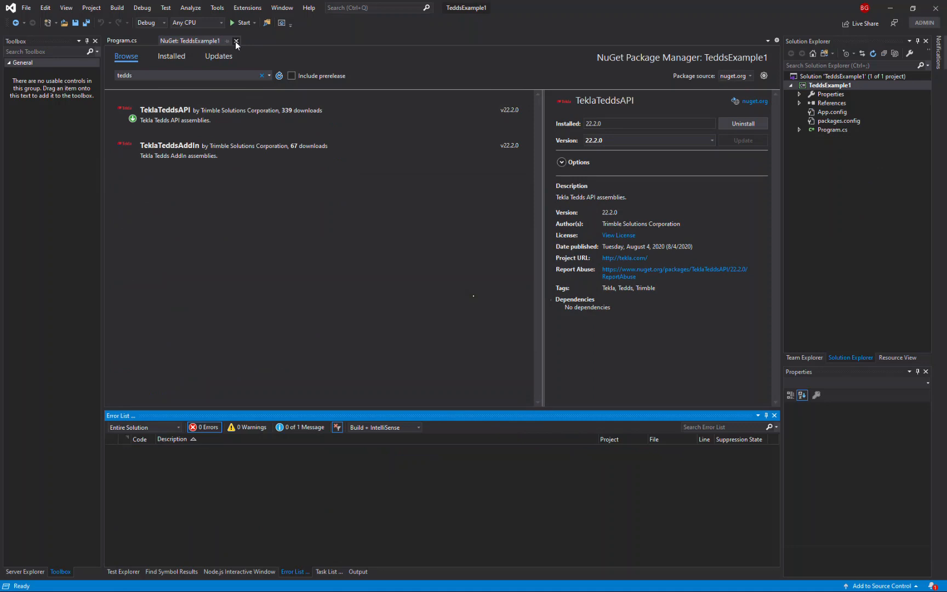
click(236, 41)
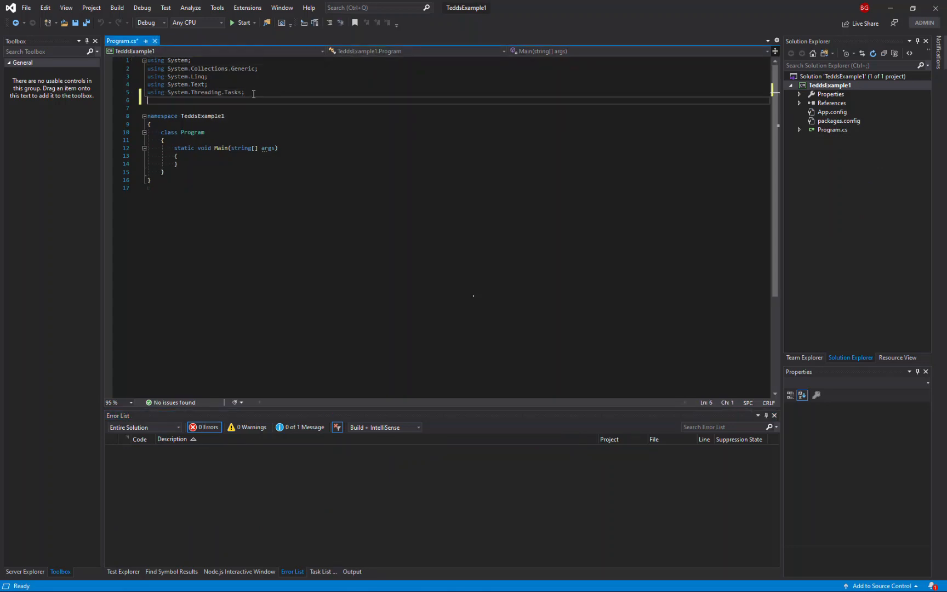
- Add 'using Tekla.Structural.InteropAssemblies.TeddsCalc;' and open a blank line inside Main
text(using)
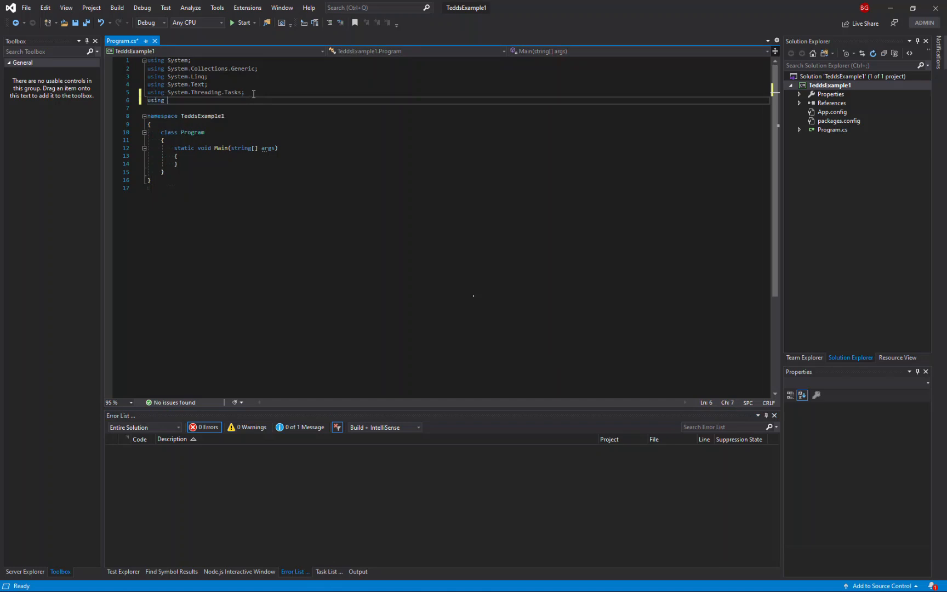
text(Tekla.)
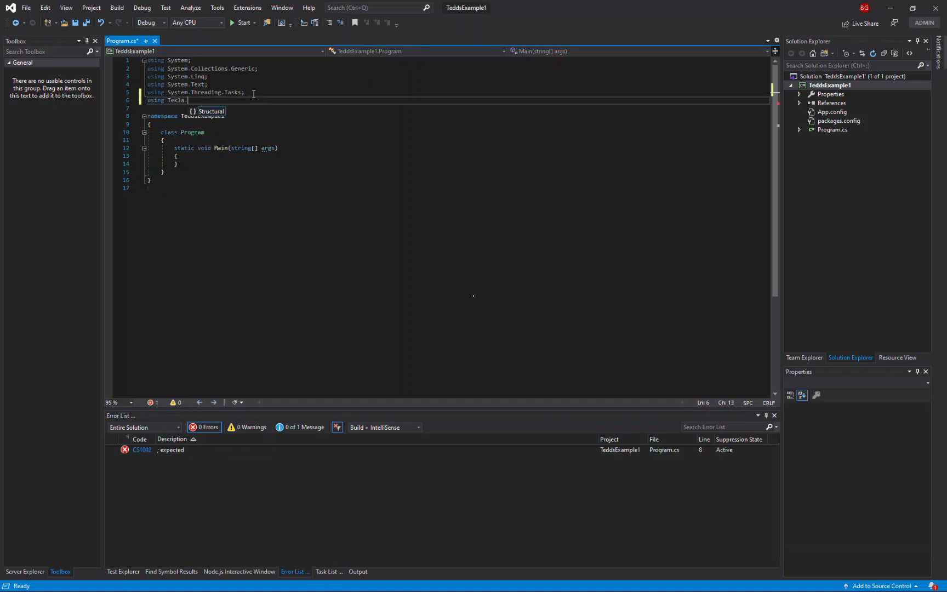
text(Structural.InteropAssemblies.TeddsCalc;)
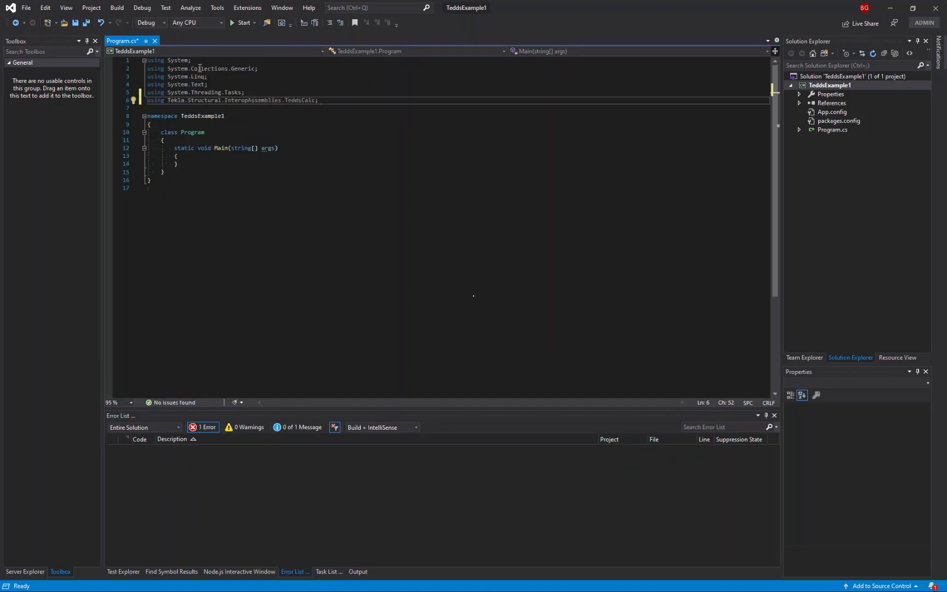
key(enter)
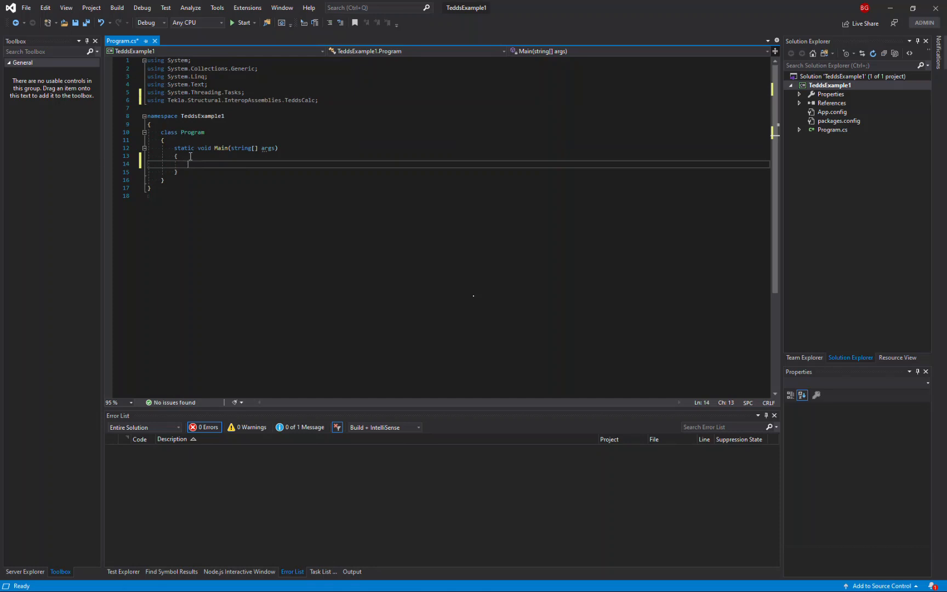
- Create a Calculator and print its major.minor version with an interpolated Console.WriteLine
text(Calculator calculator = new Ca)
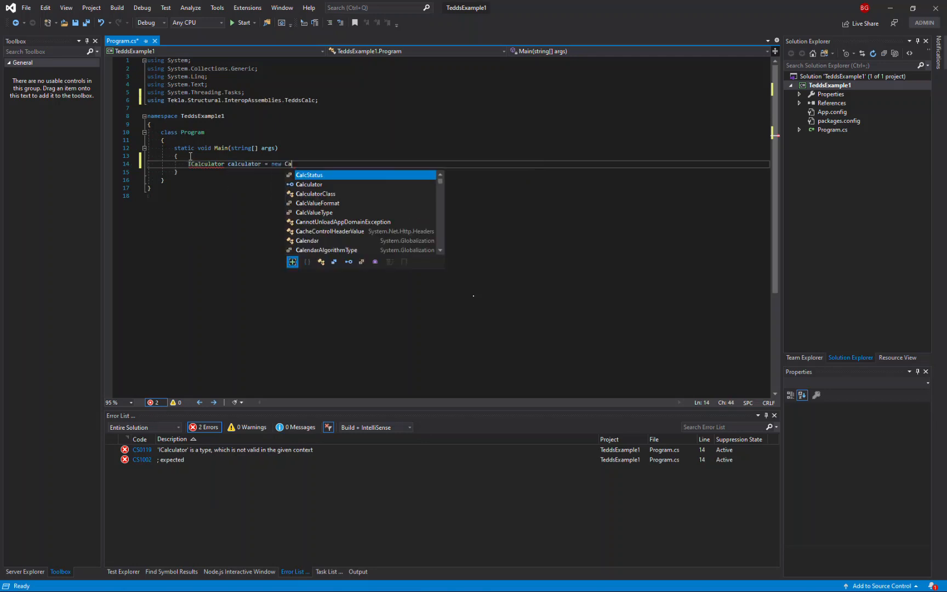
text(lculator();)
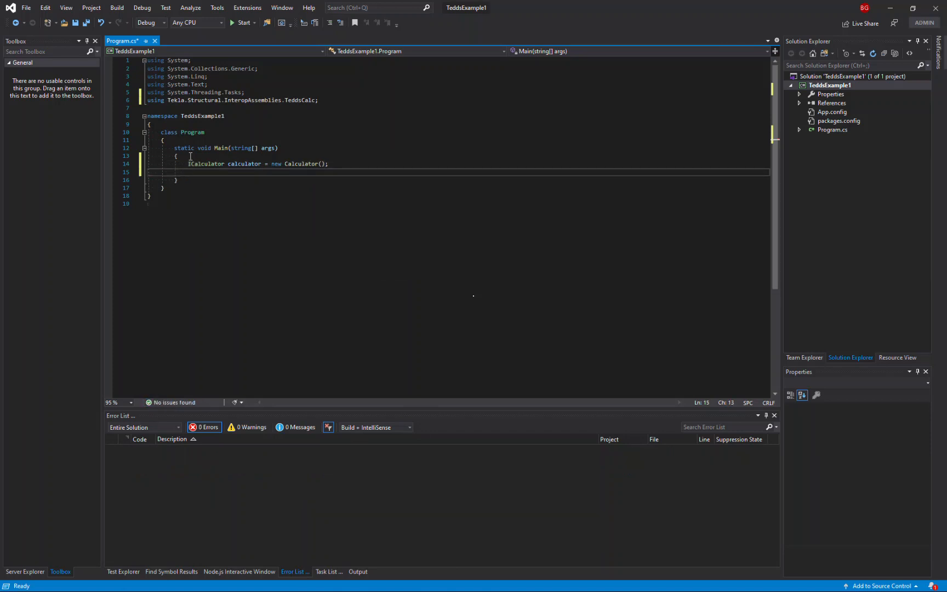
text(Console)
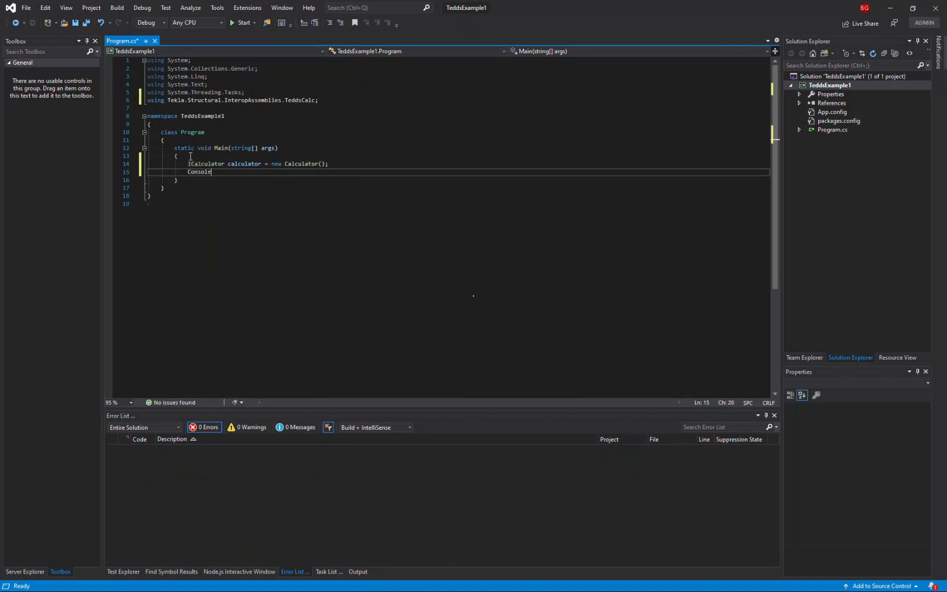
text(.WriteLine($")
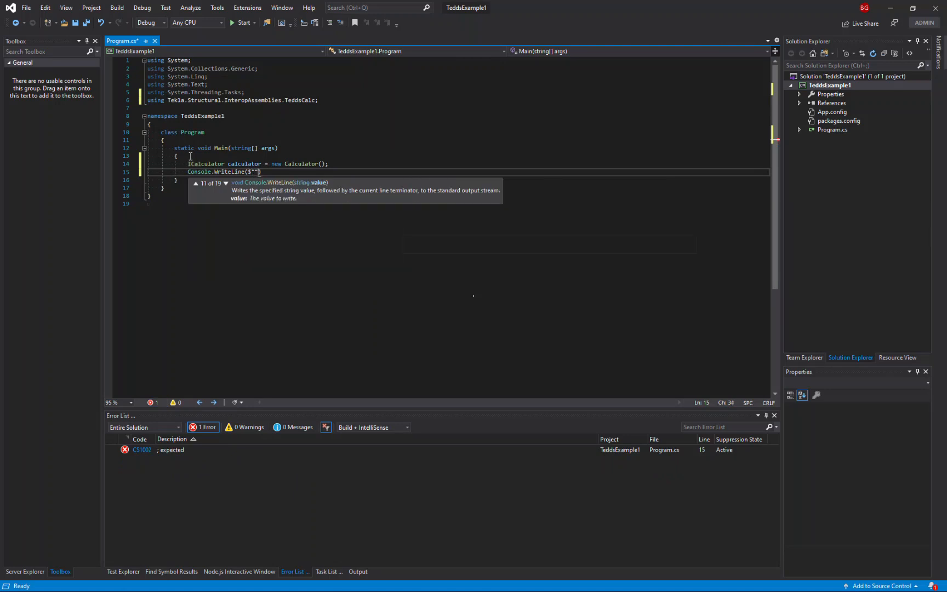
key(Backspace)
text(Tedds version: )
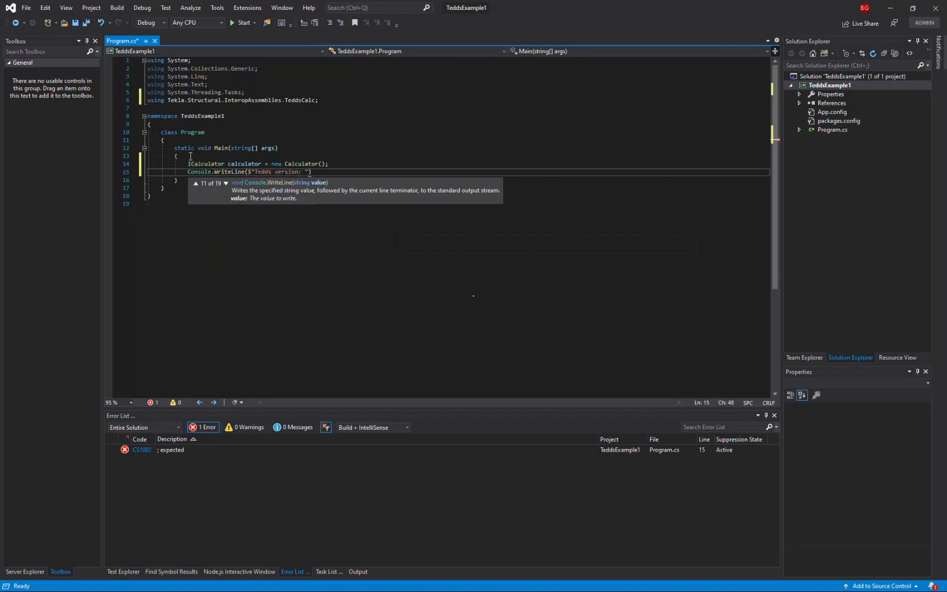
text({calculator)
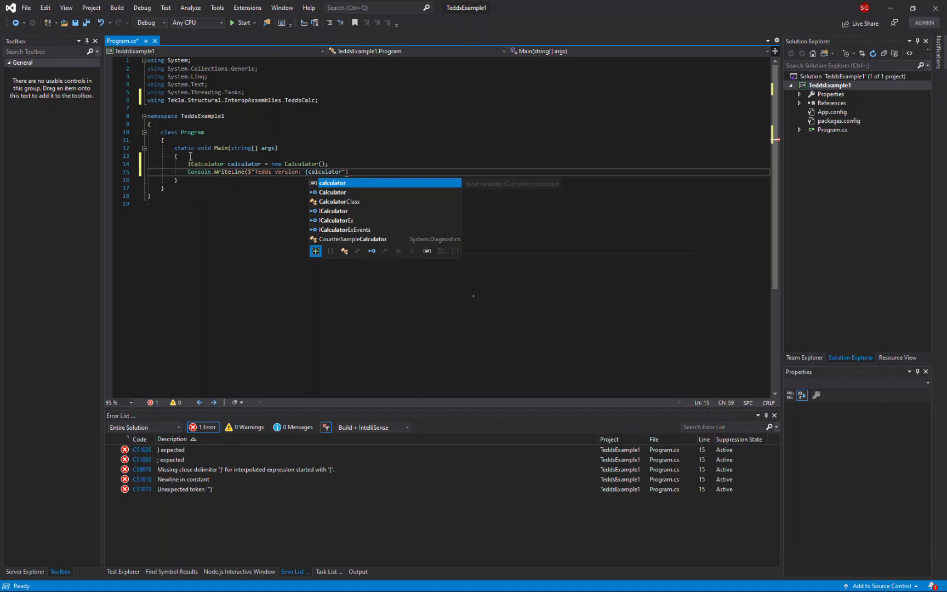
text(.VersionMajor)
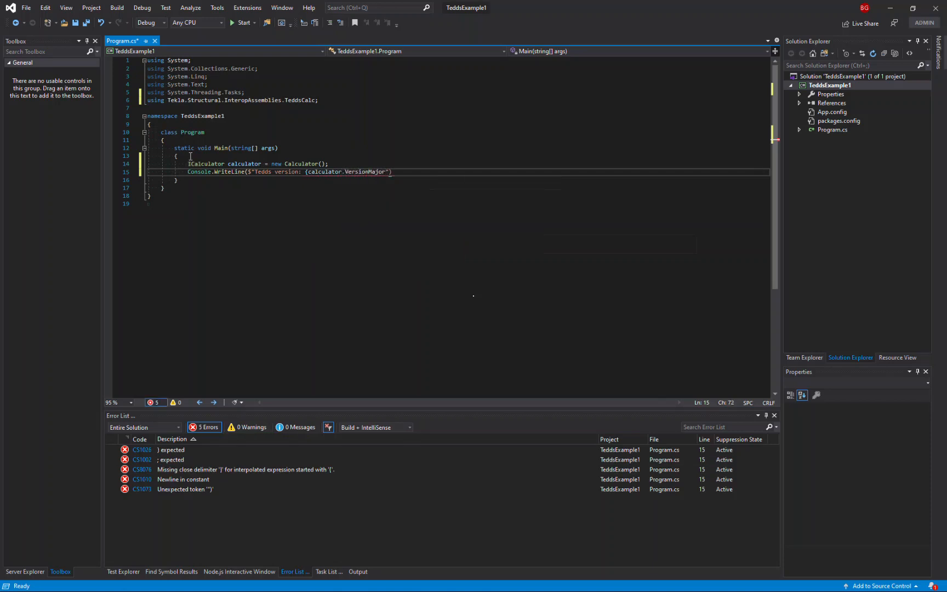
text(}"))
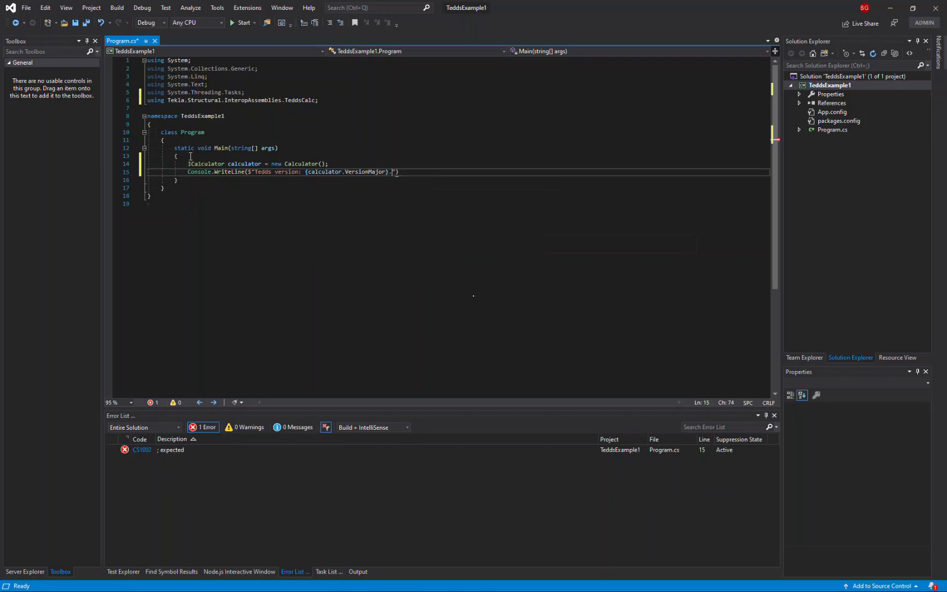
text(.{calculator.)
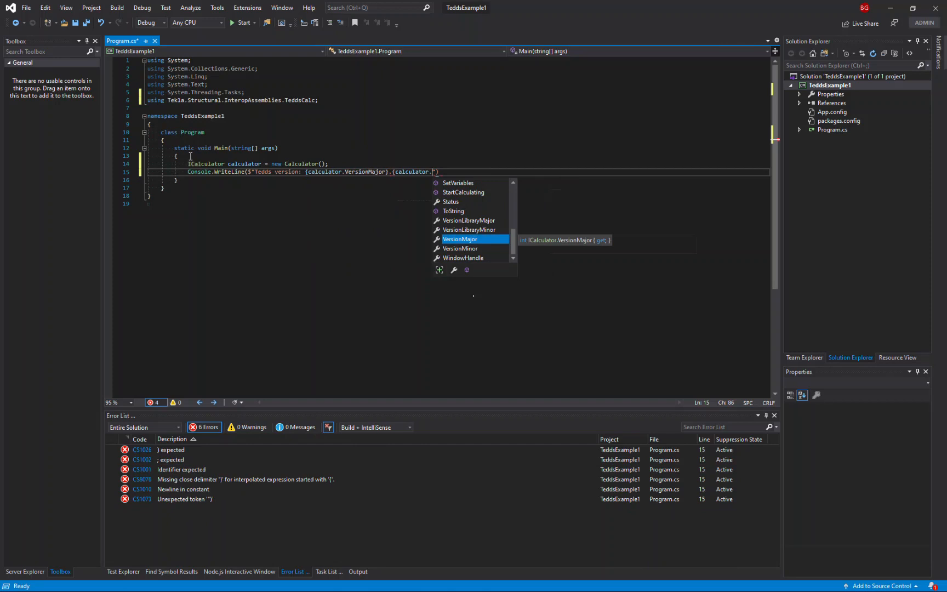
text(VersionMinor)
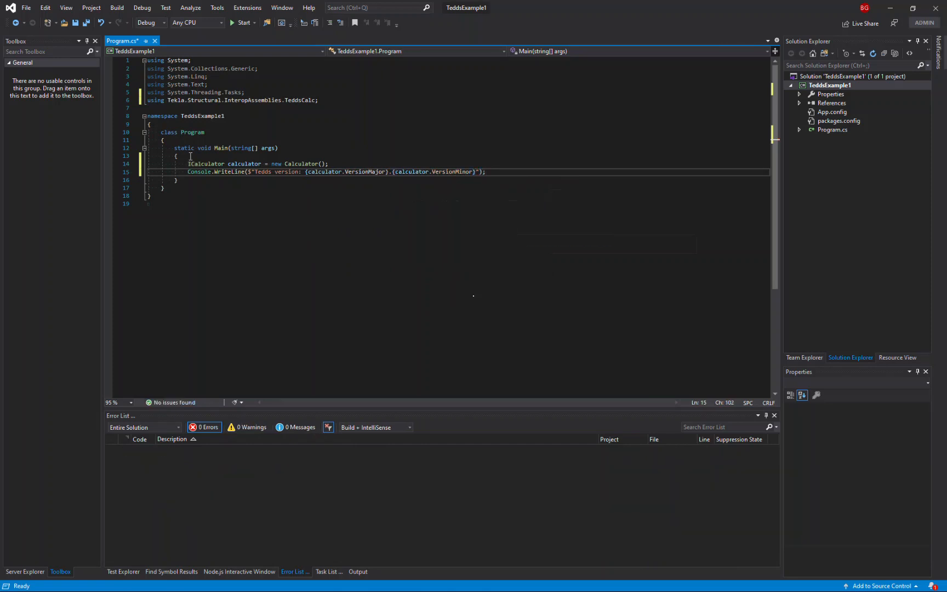
- End Main with Console.ReadLine(); to keep the console open
text(Console)
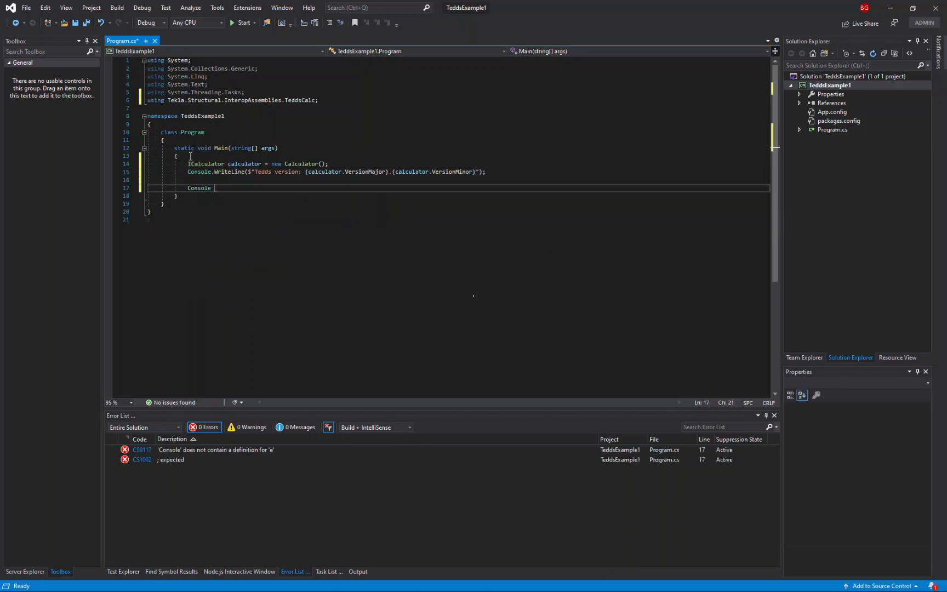
text(.Rw)
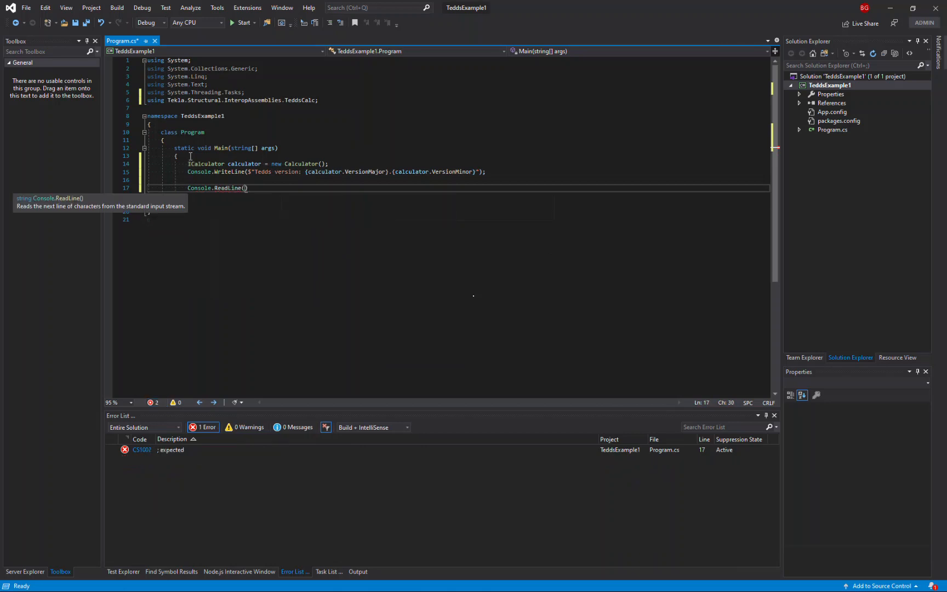
text(;)
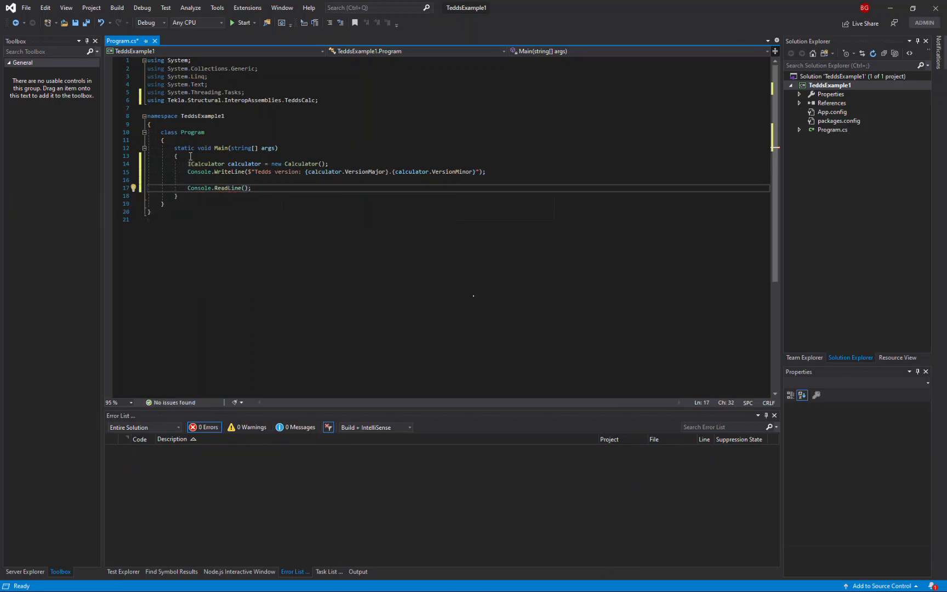
- Build the solution and run TeddsExample1, showing 'Tedds version: 22.2' in the console
click(118, 7)
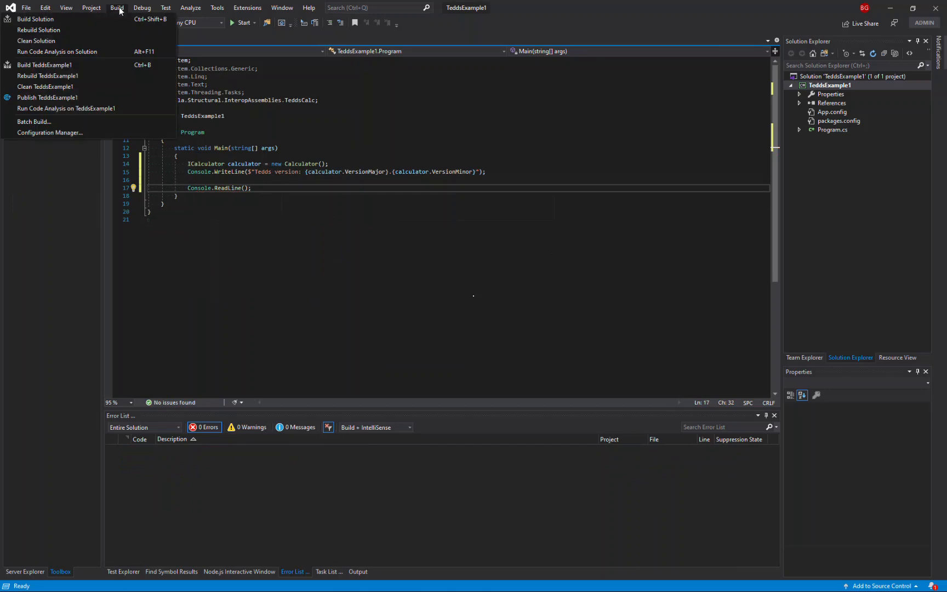
click(35, 18)
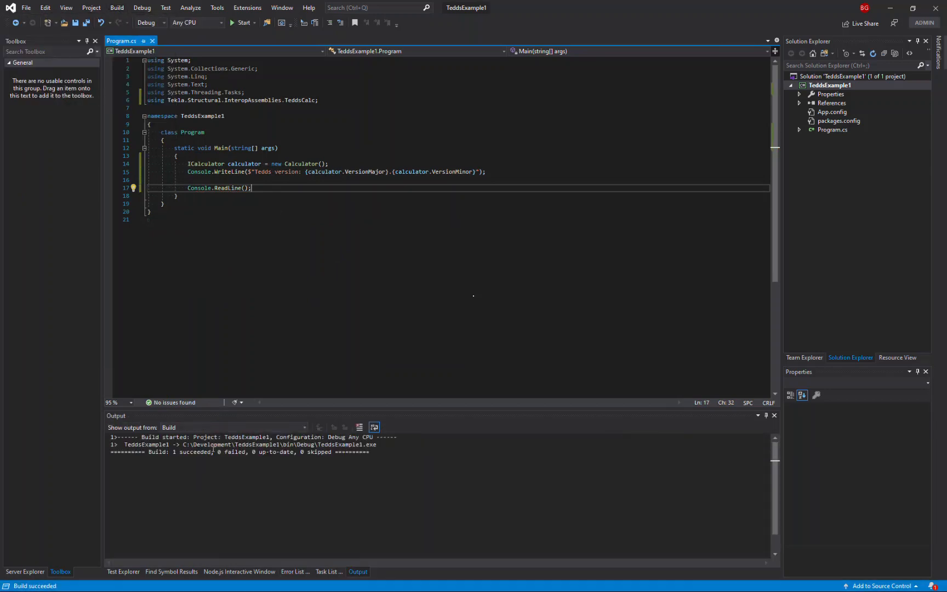
click(142, 7)
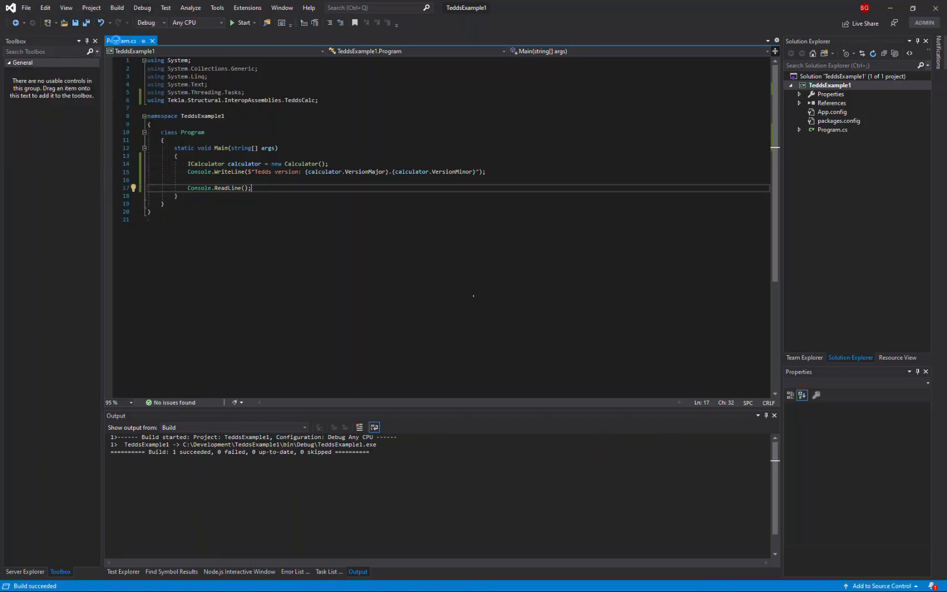
click(243, 22)
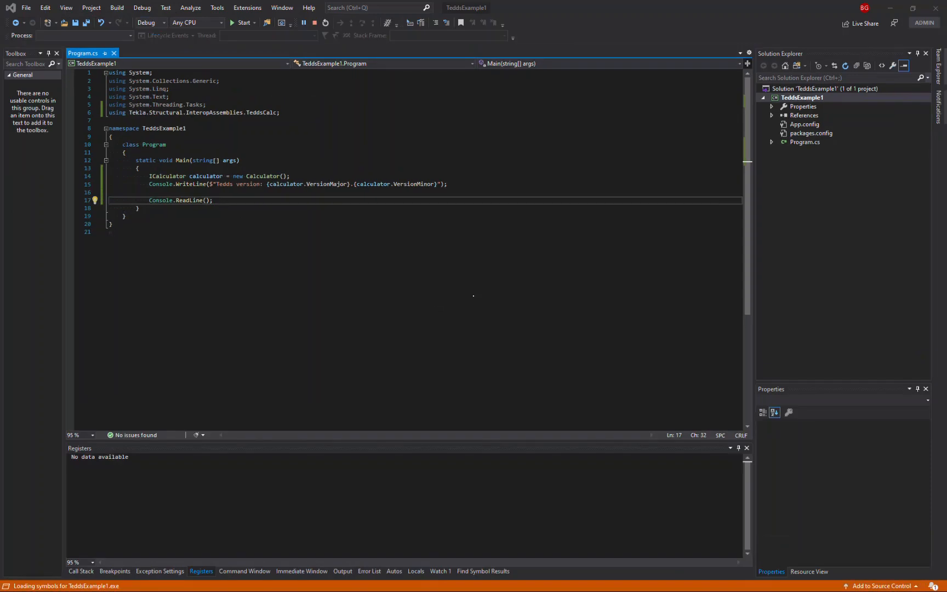
click(242, 23)
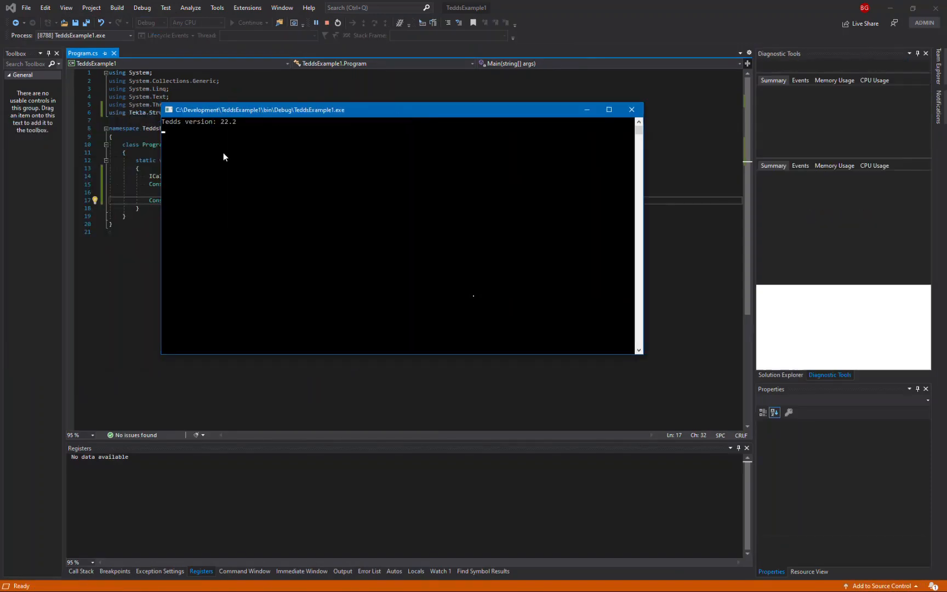